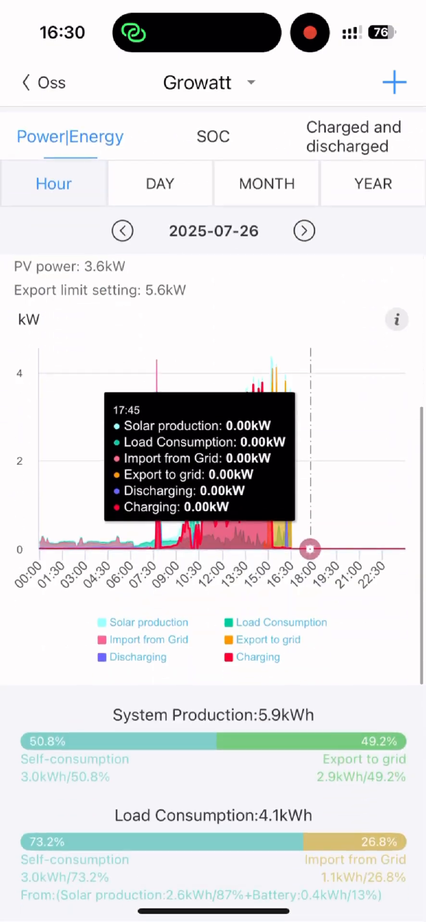
Bring the inverter's load power, export and Real time Data chart into view
{"action": "scroll", "scroll_direction": "down", "scroll_amount": 3}
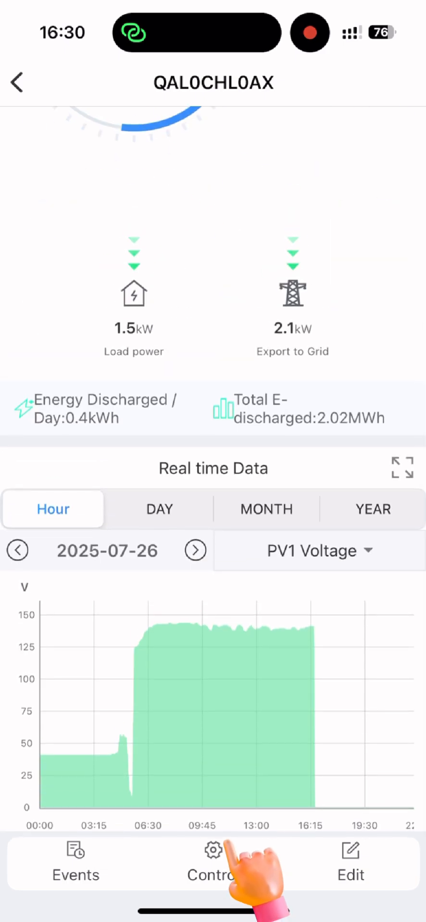
Go to the inverter's Control settings list from the device page
{"action": "left_click", "coordinate": [214, 862]}
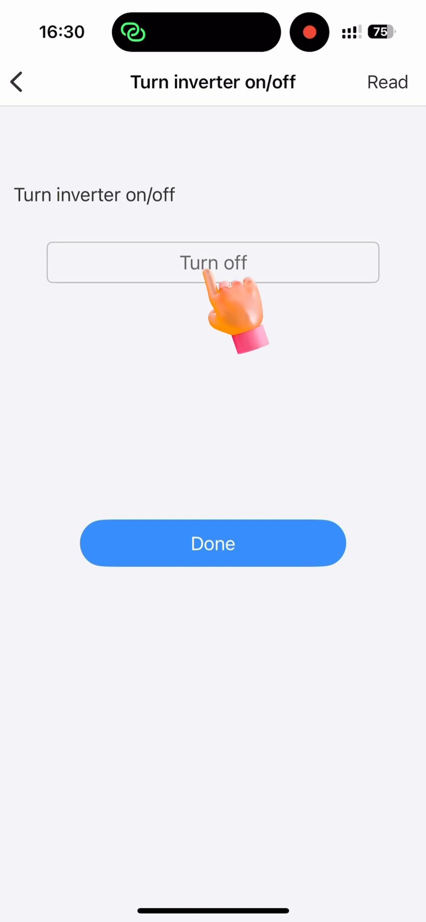
{"action": "mouse_move", "coordinate": [214, 543]}
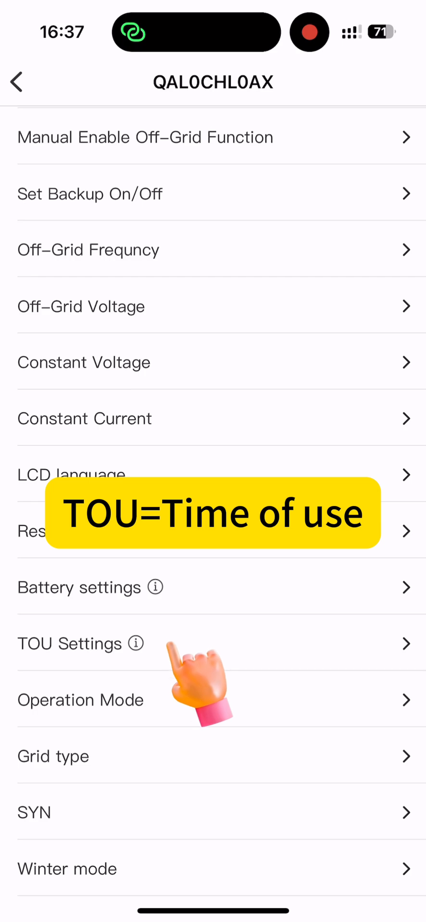
Enable TOU Time Period1 as 0:0–08:37 and give Time Period2 the range 08:37–17:38
{"action": "left_click", "coordinate": [69, 644]}
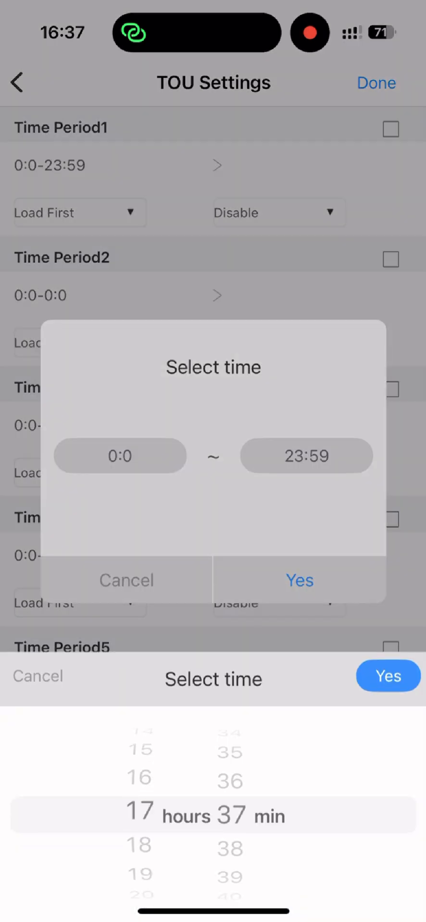
{"action": "left_click", "coordinate": [299, 580]}
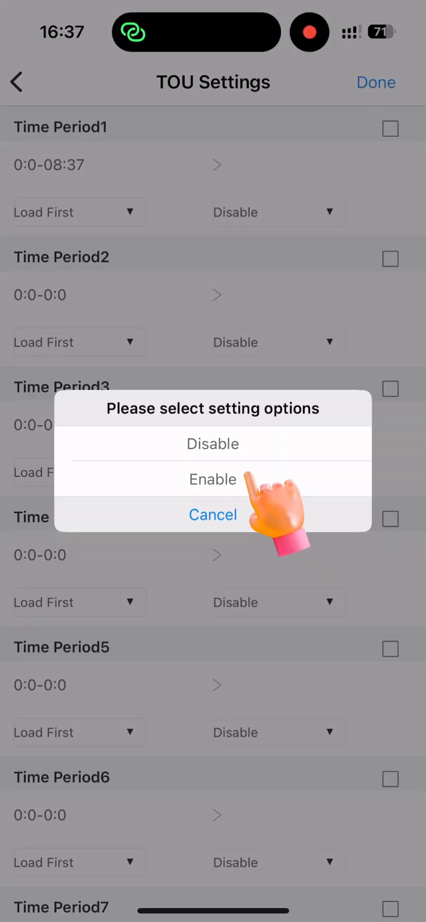
{"action": "left_click", "coordinate": [213, 478]}
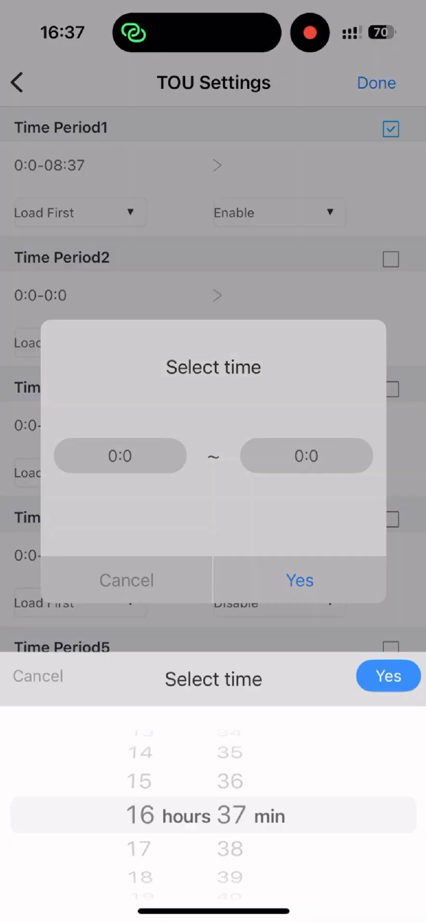
{"action": "left_click", "coordinate": [387, 675]}
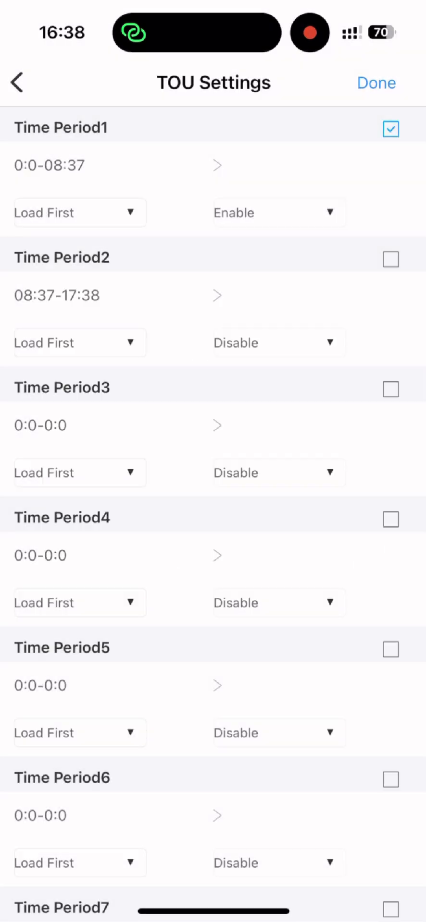
Save period 2 as Battery First (08:38–17:38) and period 3 as Grid First, acknowledging the success message
{"action": "left_click", "coordinate": [390, 259]}
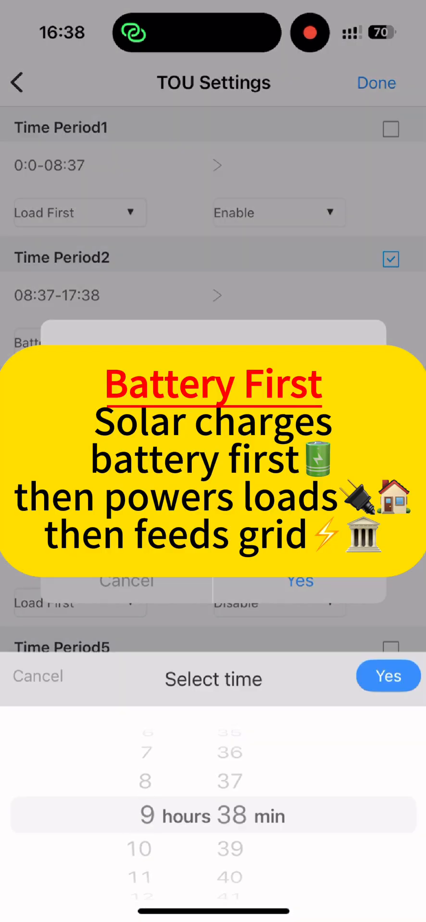
{"action": "left_click", "coordinate": [387, 675]}
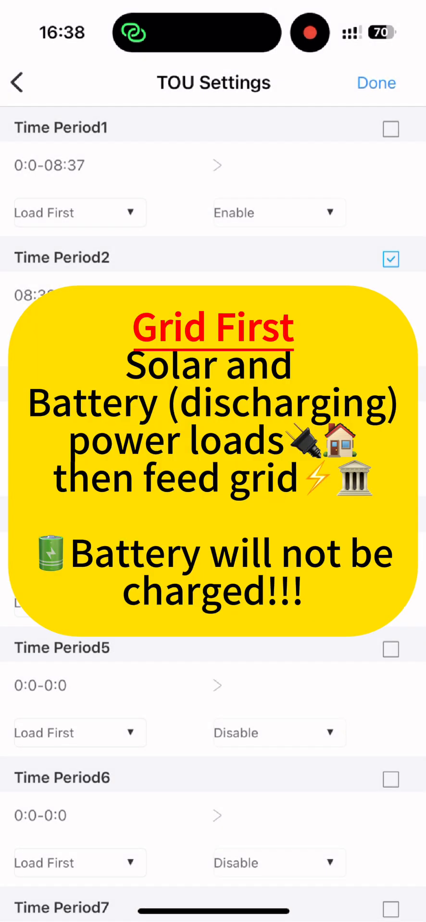
{"action": "left_click", "coordinate": [390, 260]}
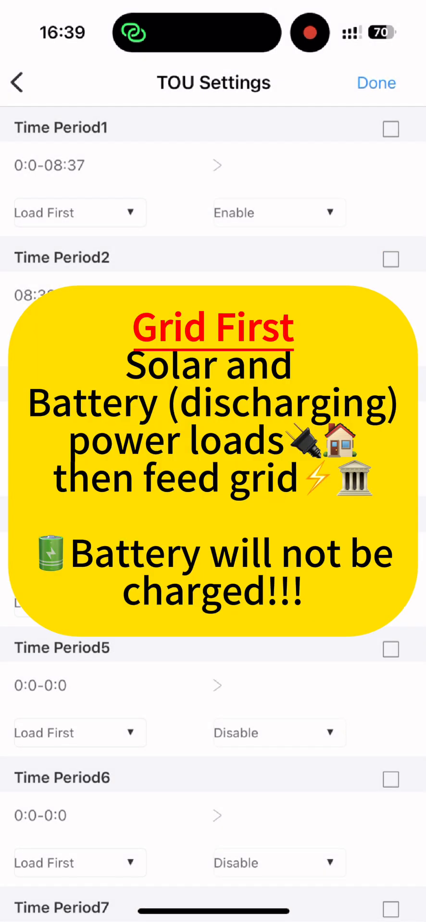
{"action": "left_click", "coordinate": [390, 129]}
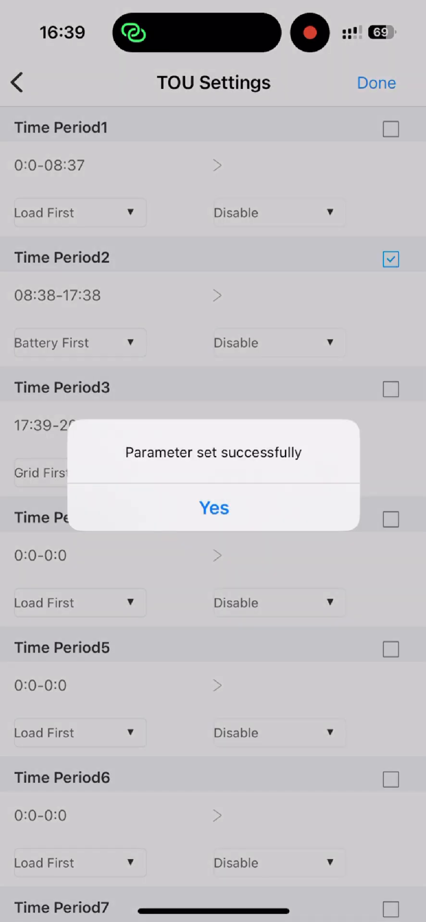
{"action": "left_click", "coordinate": [213, 508]}
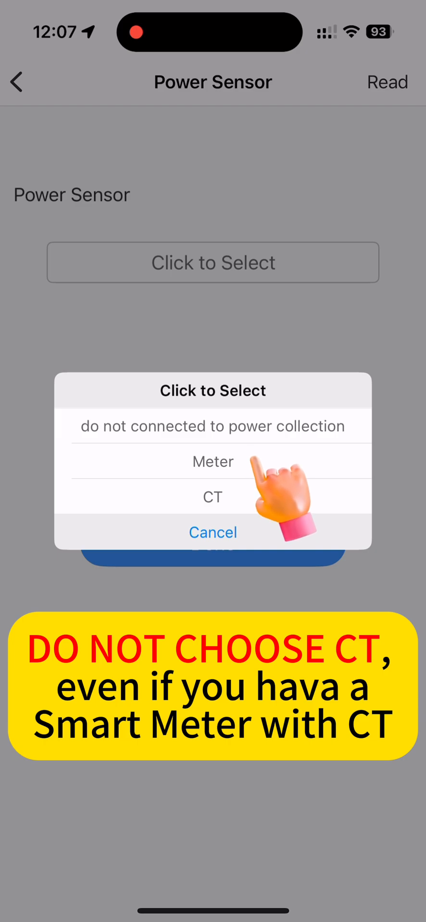
Set the Power Sensor to Meter and save it
{"action": "left_click", "coordinate": [212, 462]}
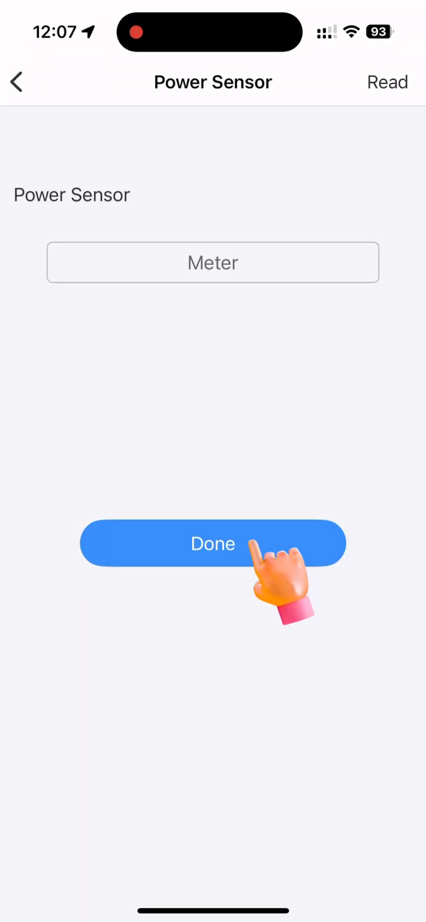
{"action": "left_click", "coordinate": [213, 543]}
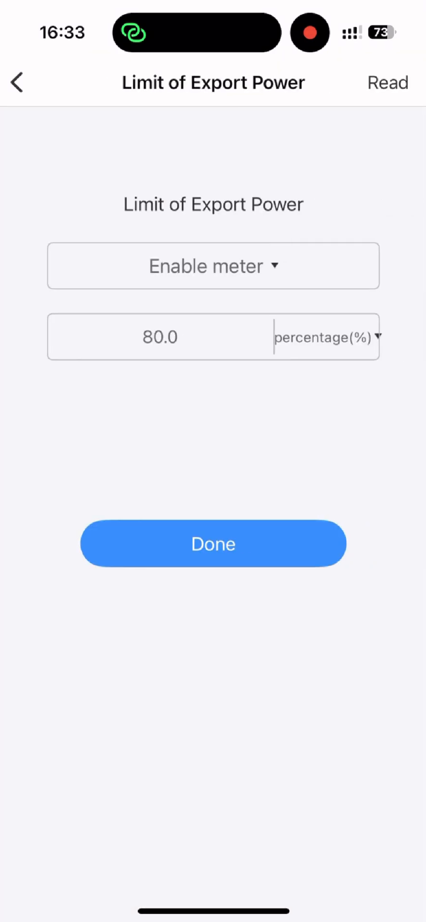
Set the Limit of Export Power percentage to 0 for zero export and save it
{"action": "left_click", "coordinate": [159, 337]}
{"action": "type", "text": "0"}
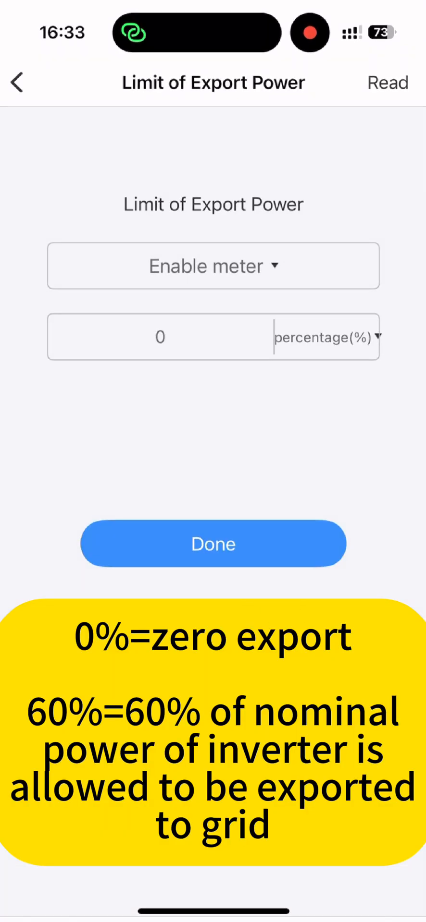
{"action": "left_click", "coordinate": [213, 543]}
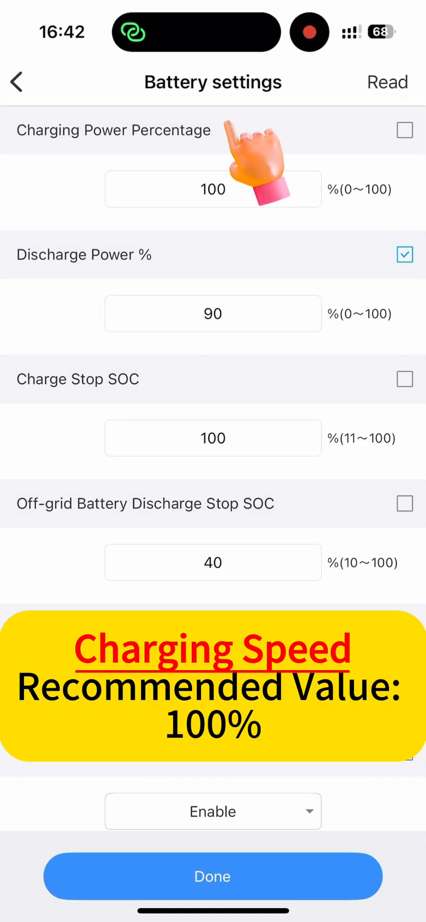
Change Discharge Power from 90% to 100%, leaving charging power and charge stop SOC at 100%
{"action": "left_click", "coordinate": [213, 313]}
{"action": "type", "text": "100"}
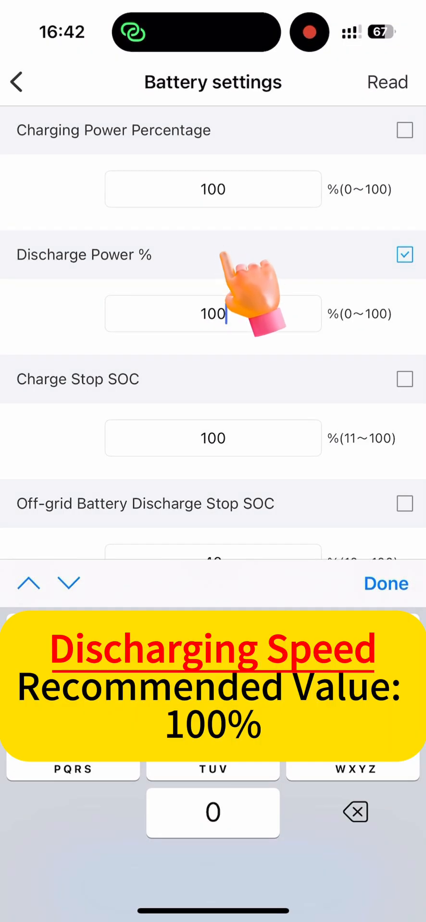
{"action": "left_click", "coordinate": [385, 583]}
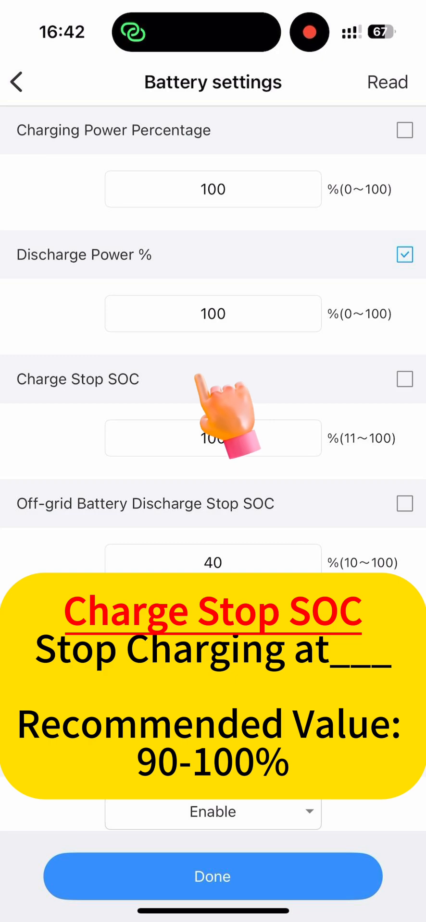
{"action": "scroll", "scroll_direction": "down", "scroll_amount": 3}
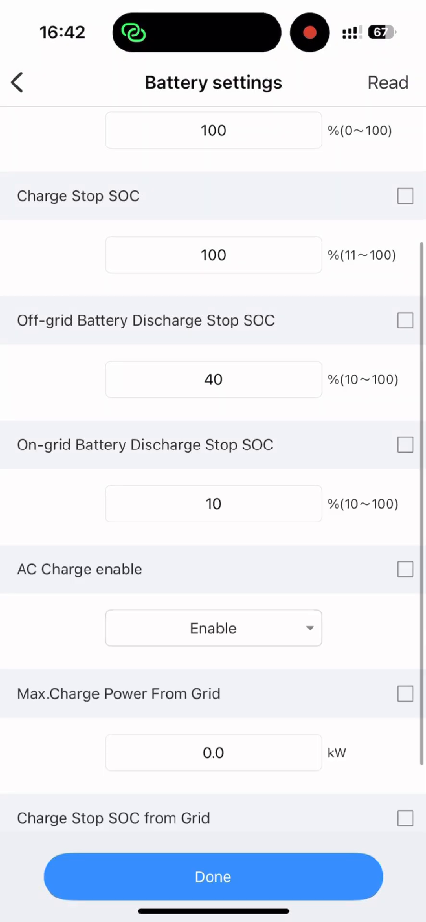
Set Off-grid Battery Discharge Stop SOC to 10% and start editing the on-grid discharge stop SOC
{"action": "left_click", "coordinate": [404, 320]}
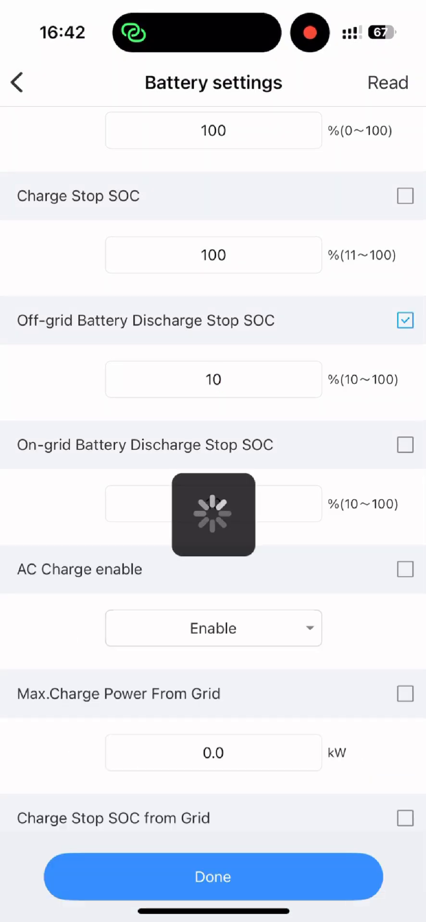
{"action": "left_click", "coordinate": [404, 444]}
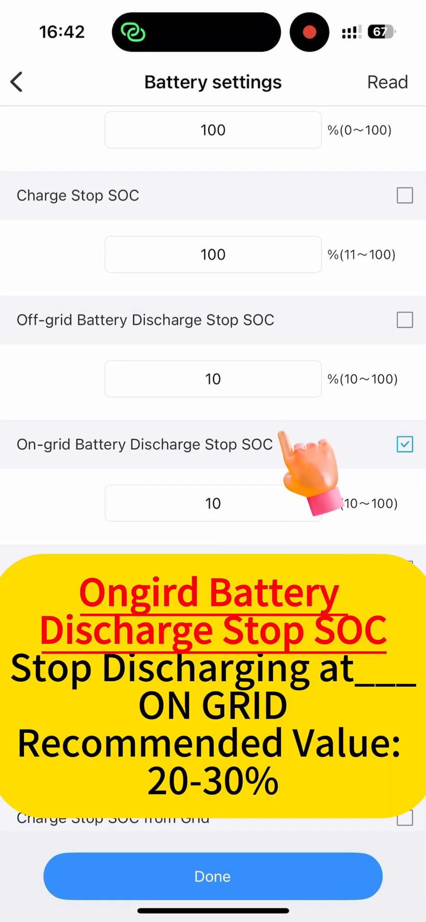
{"action": "left_click", "coordinate": [214, 502]}
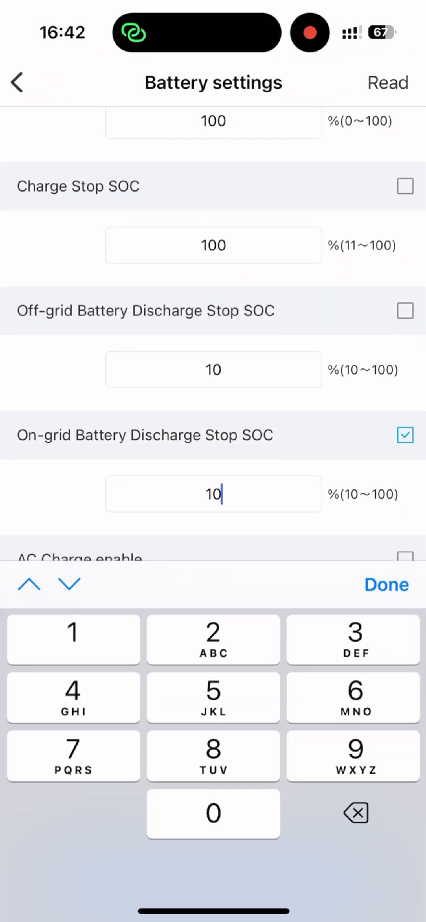